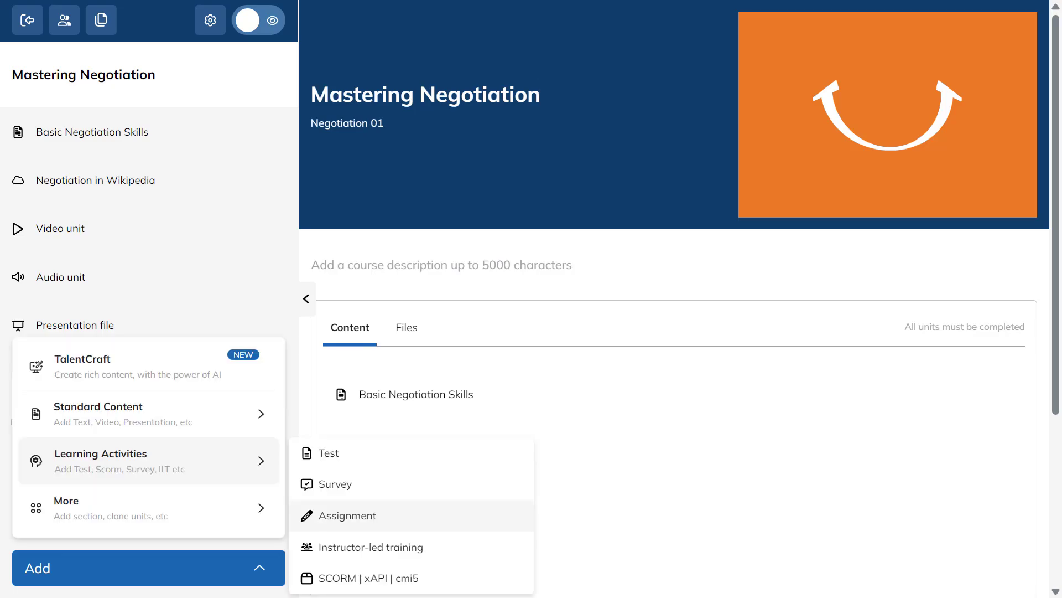
Step: Add a 'Case Study' assignment unit with a negotiation question to Mastering Negotiation
left_click(347, 515)
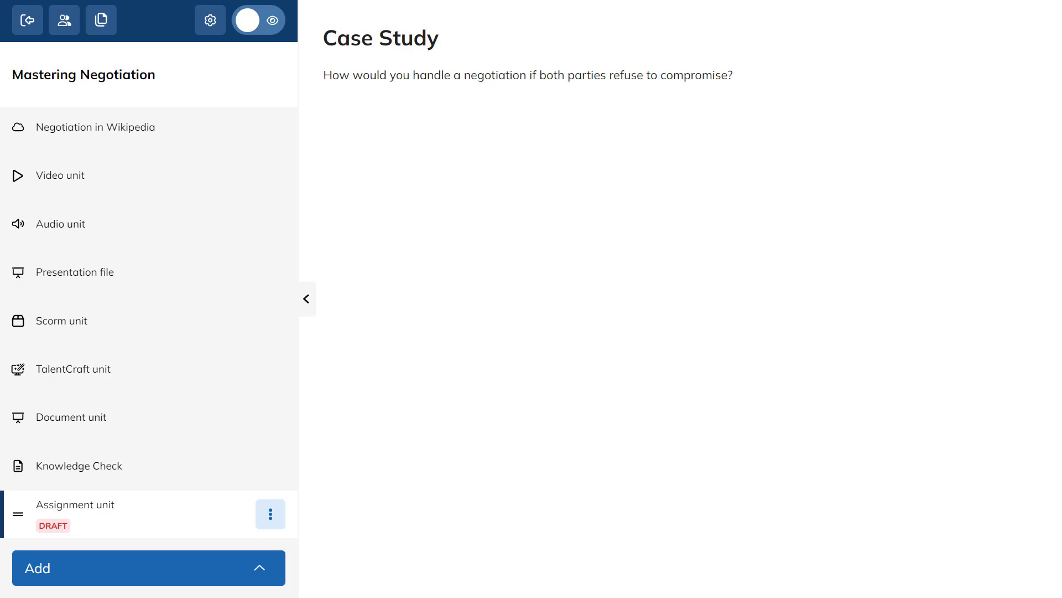
Step: Save the Case Study assignment to complete on instructor acceptance, then switch to learner view
left_click(270, 513)
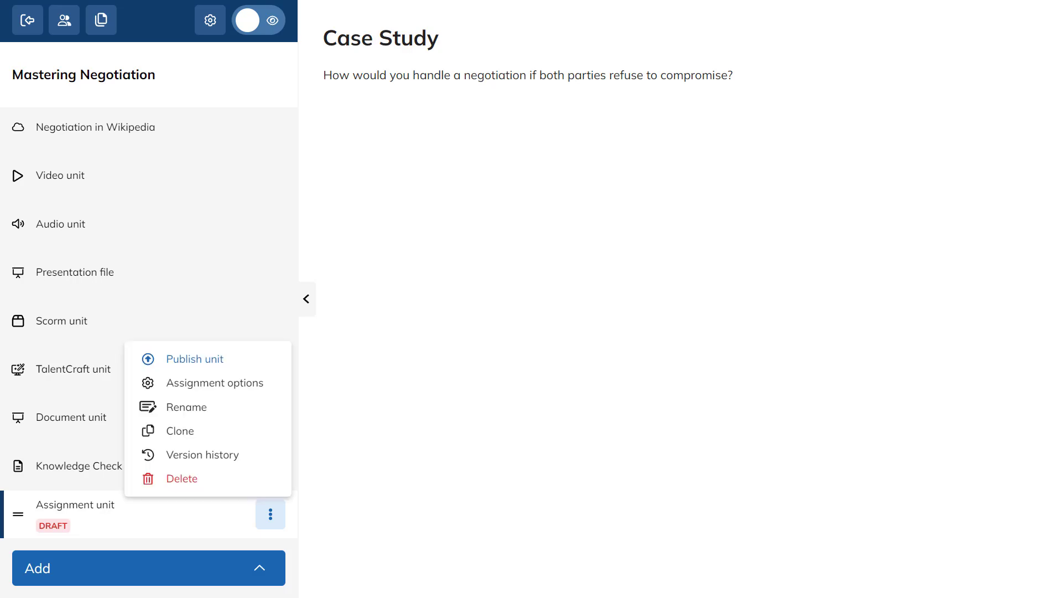
left_click(217, 382)
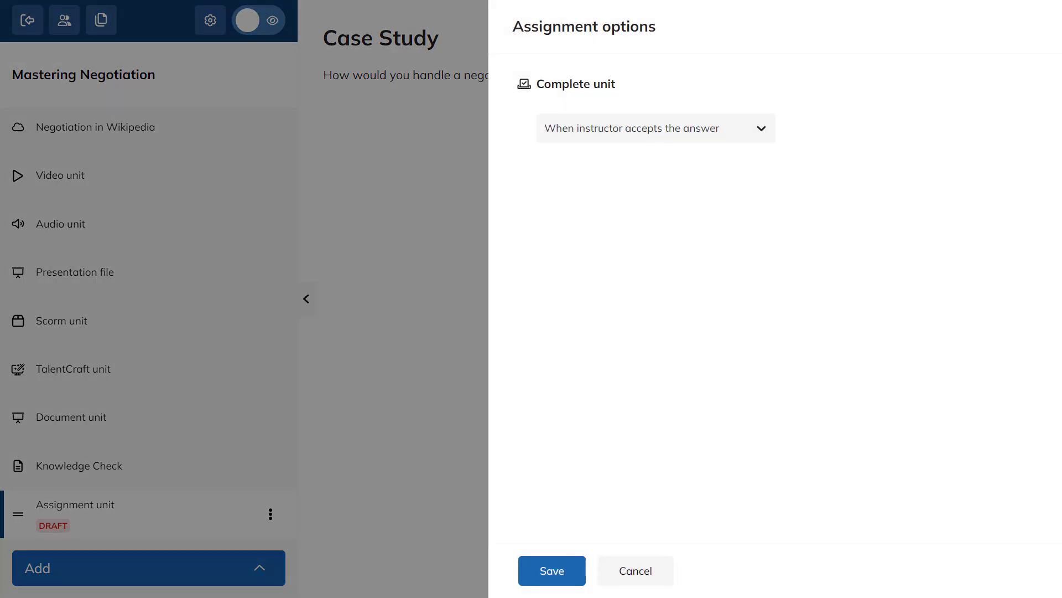
left_click(654, 128)
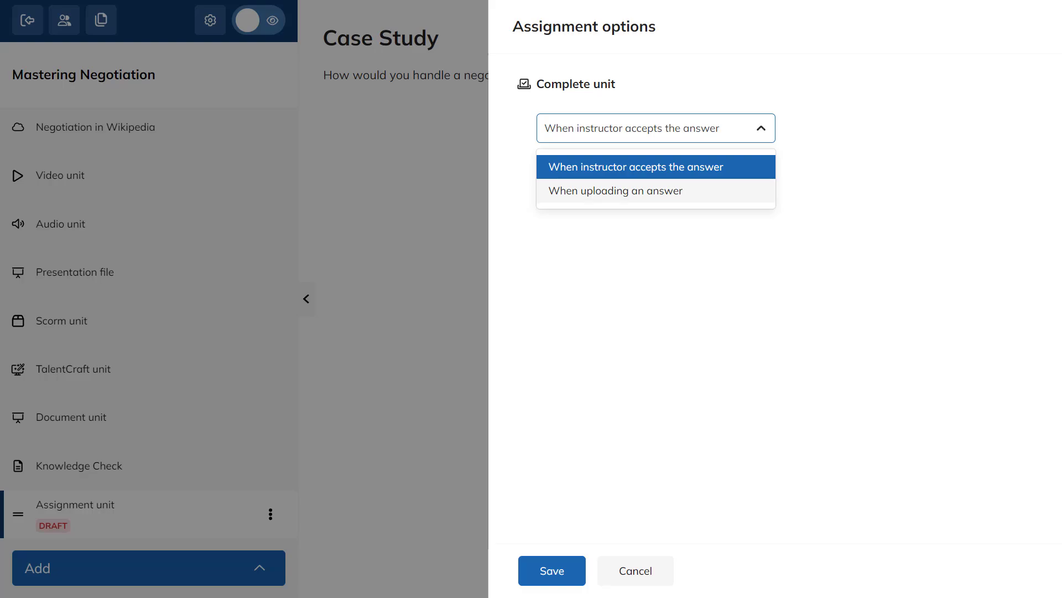
left_click(634, 166)
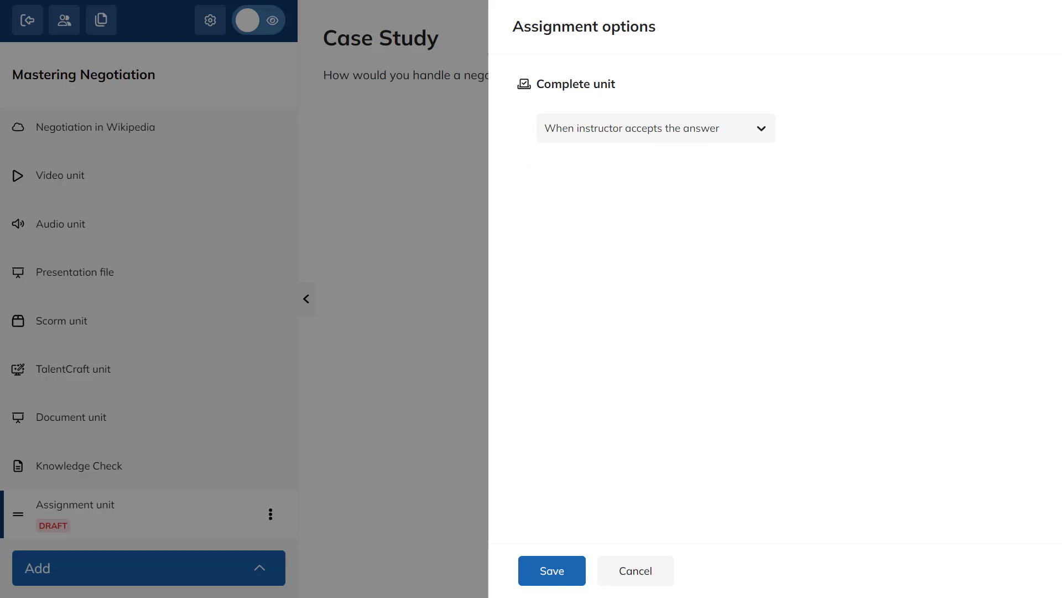
left_click(635, 570)
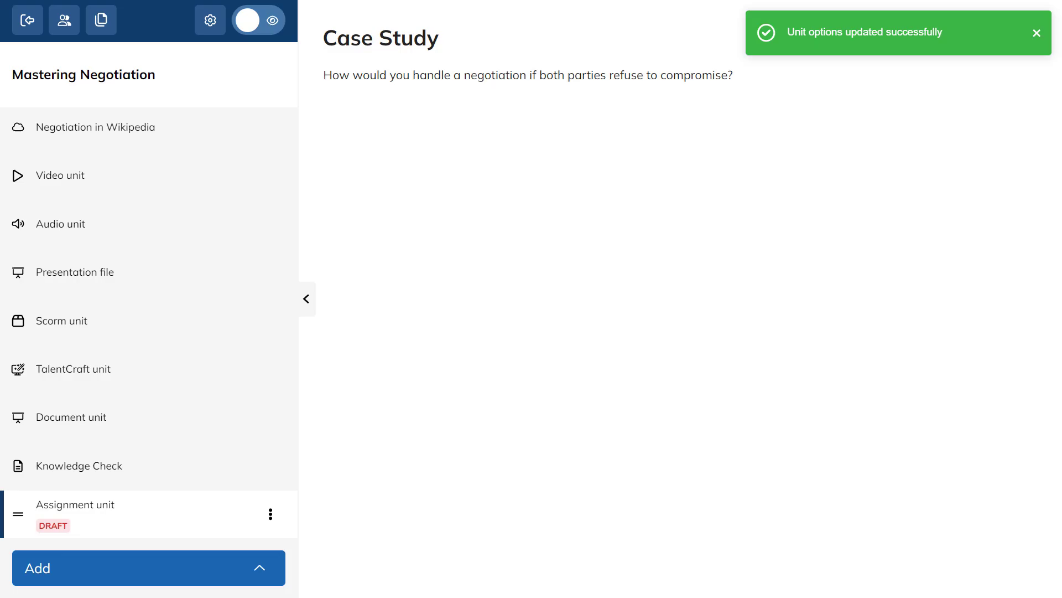
left_click(259, 19)
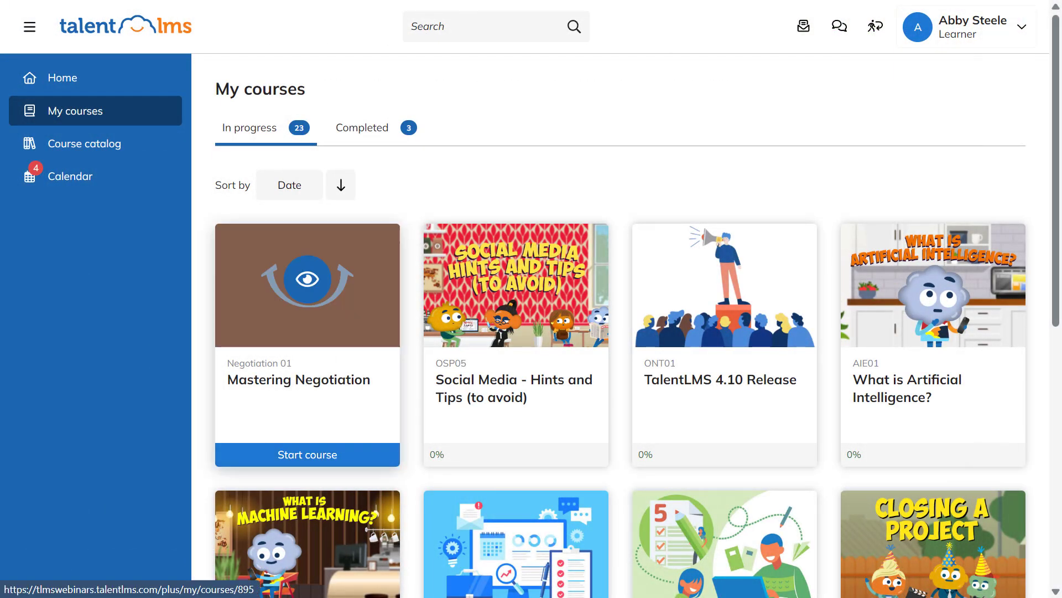
Step: Start Mastering Negotiation as the learner to open its assignment unit's answer options
left_click(306, 454)
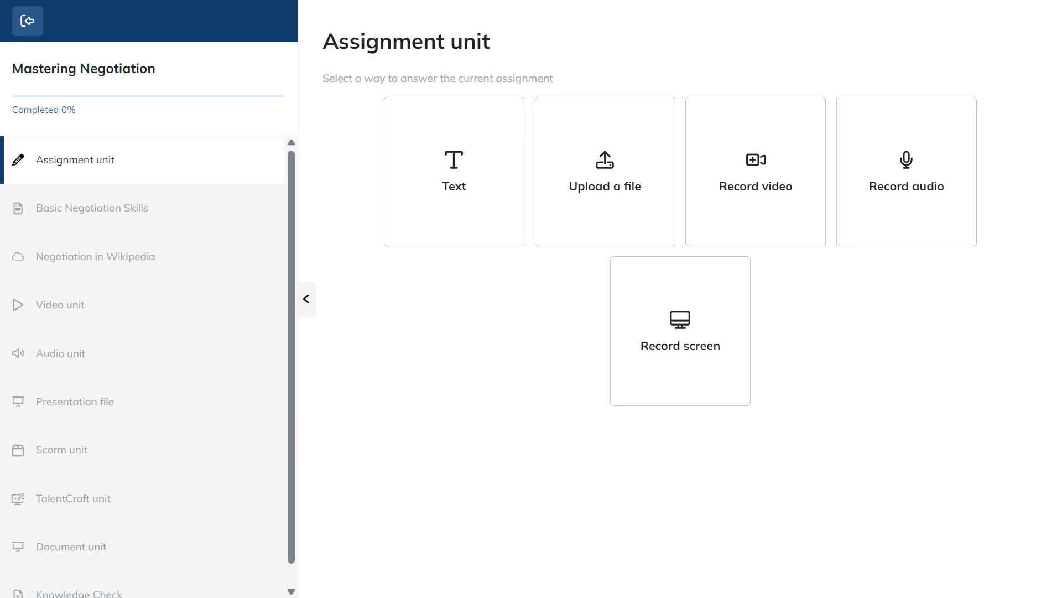
Step: Submit TLMS Value .pdf as the learner's answer and switch back to the instructor account
left_click(605, 171)
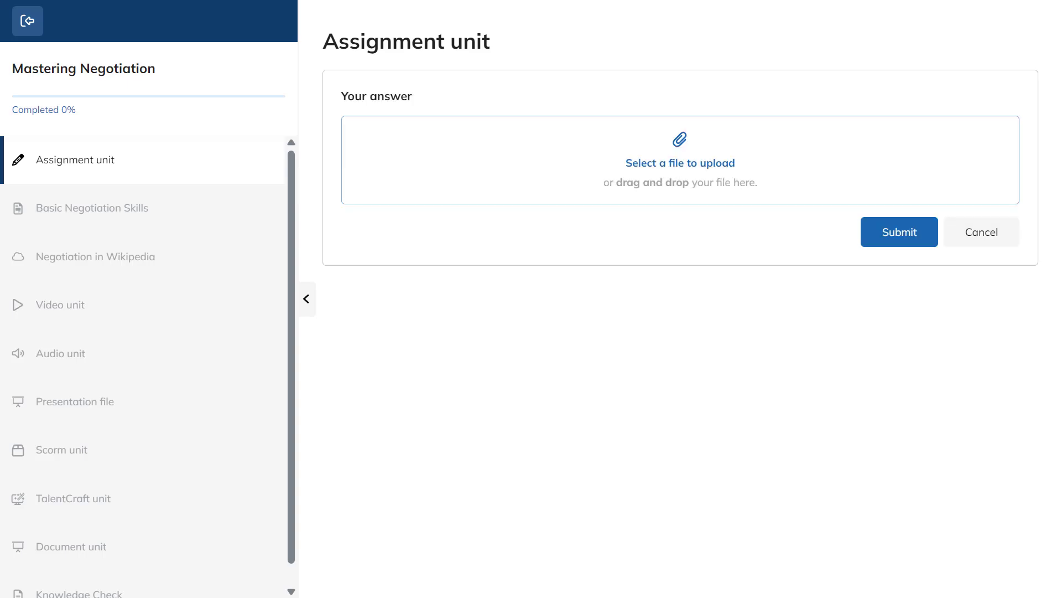
left_click(679, 163)
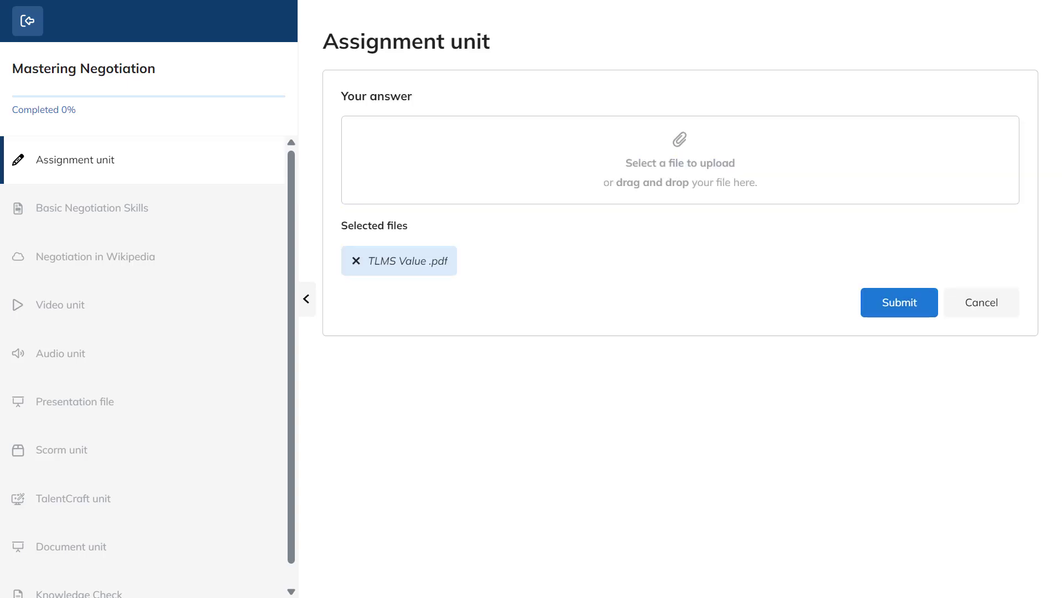
left_click(899, 302)
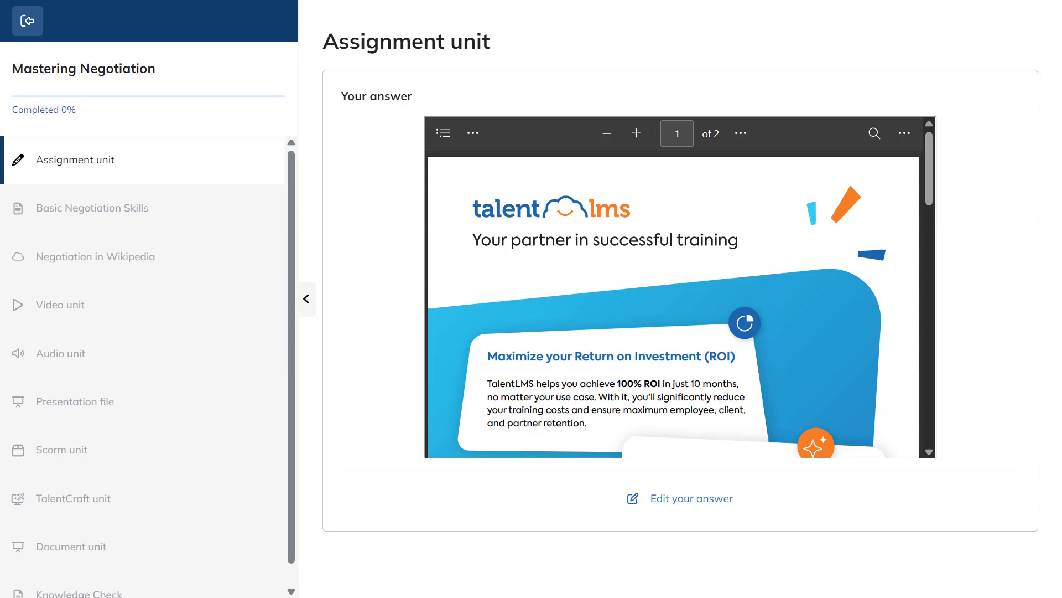
scroll("down", 3)
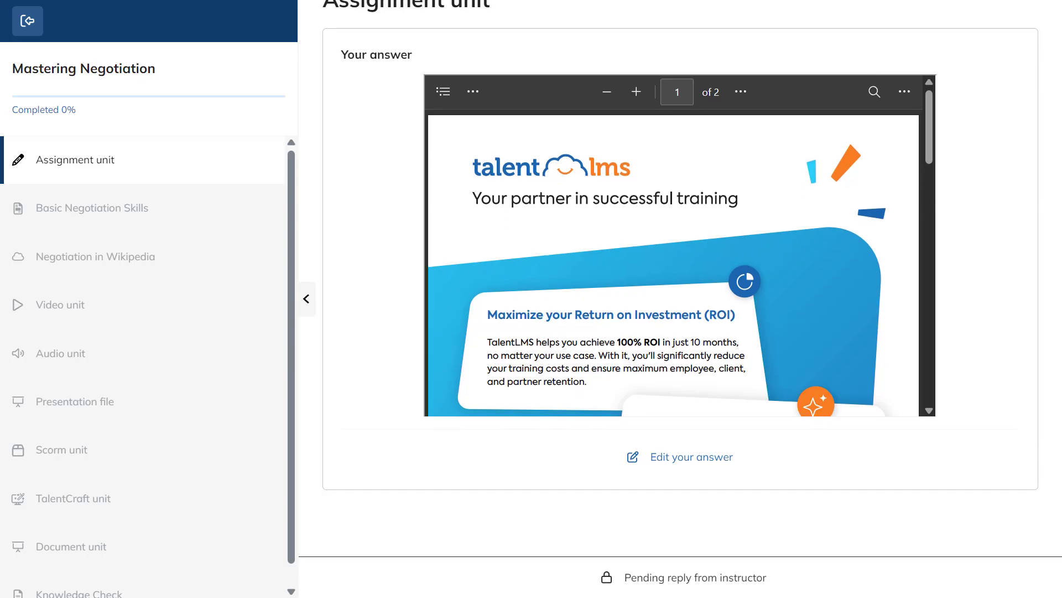
left_click(27, 20)
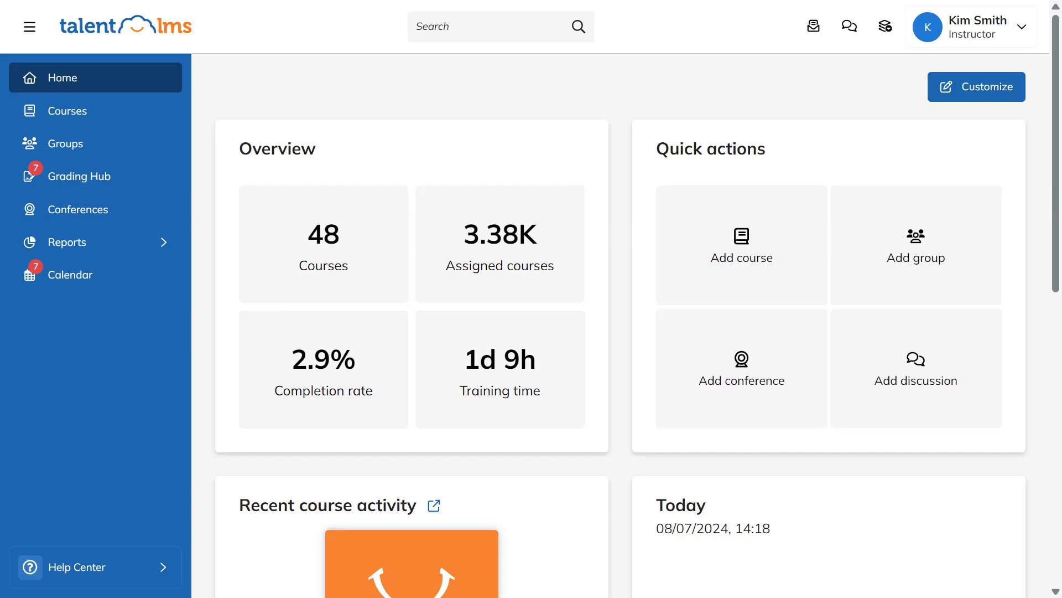
left_click(79, 175)
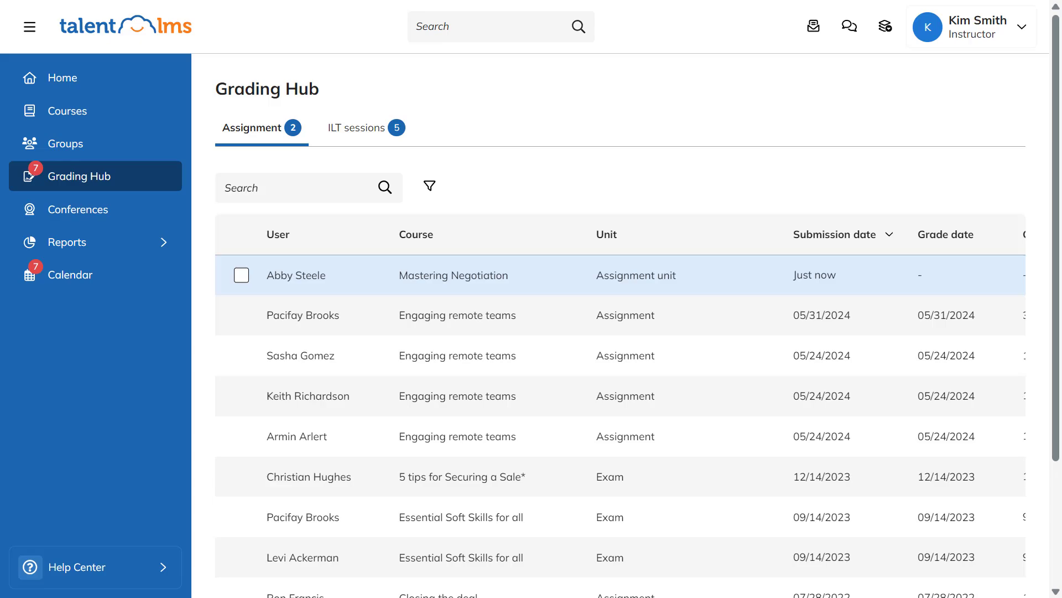
left_click(296, 275)
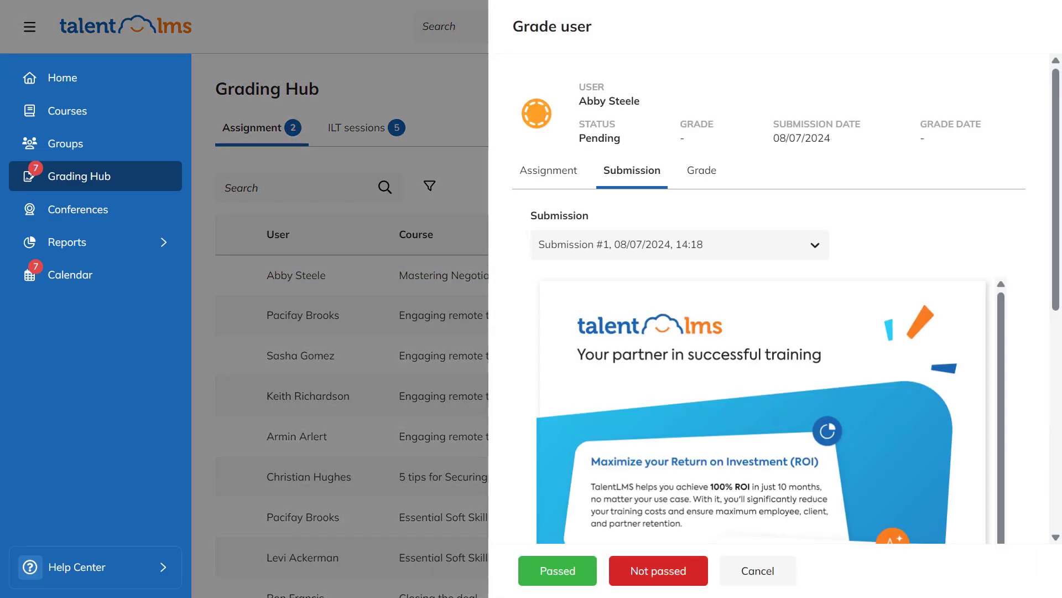
scroll("down", 3)
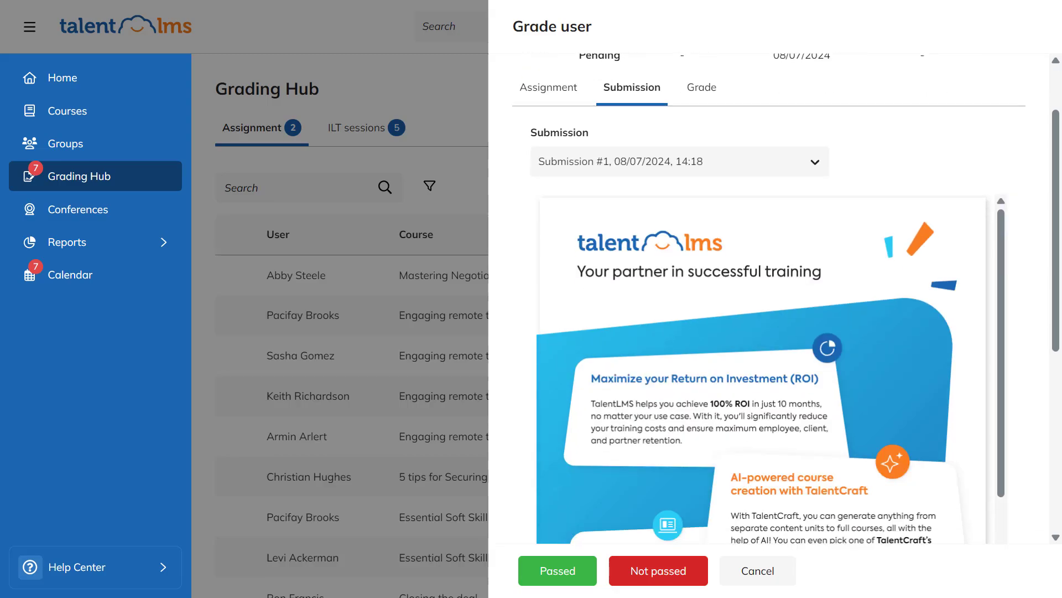
scroll("down", 3)
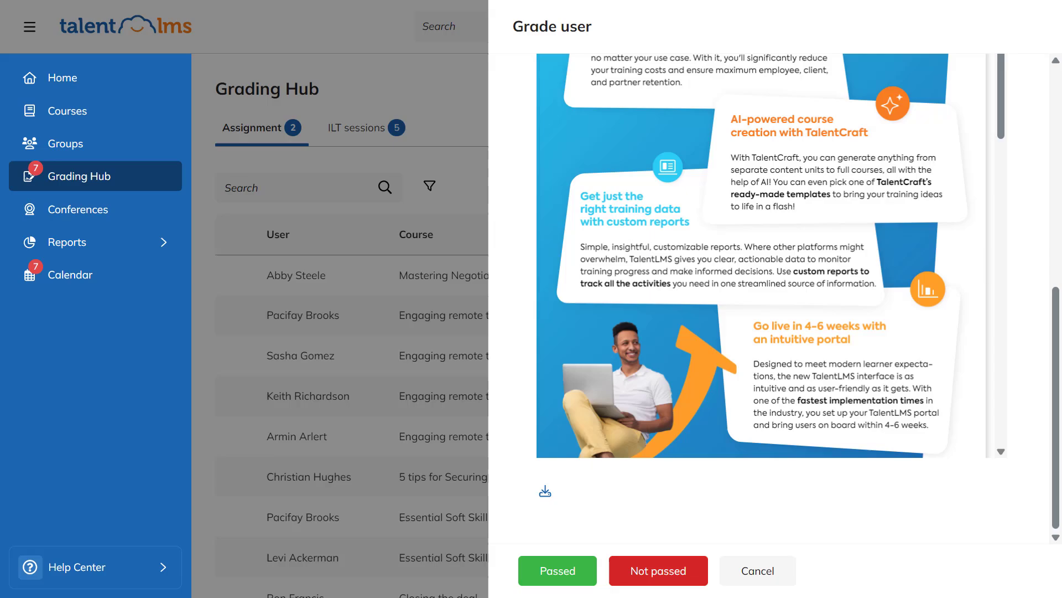
left_click(700, 170)
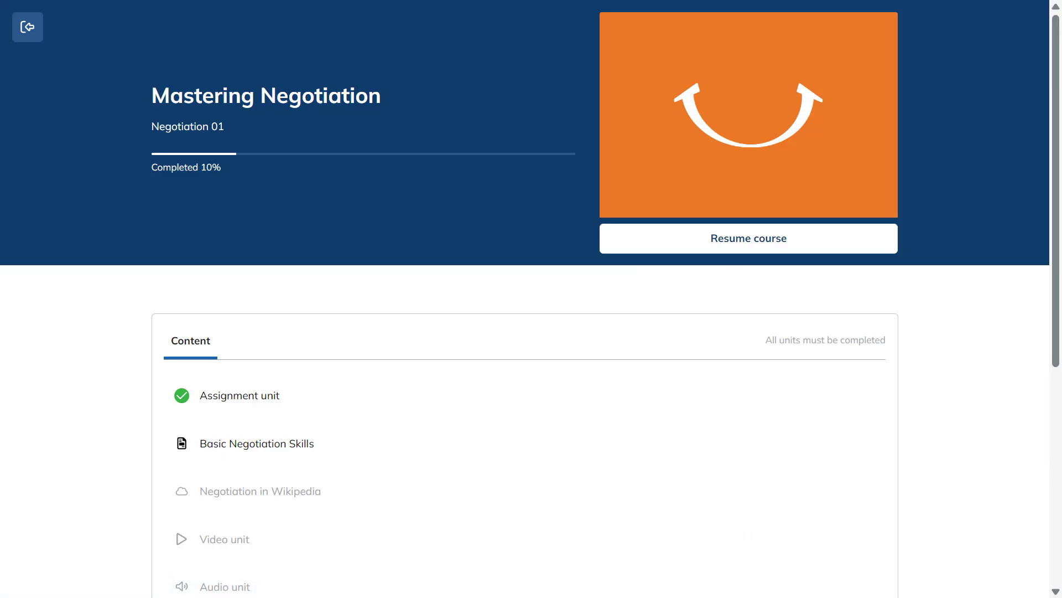
left_click(248, 395)
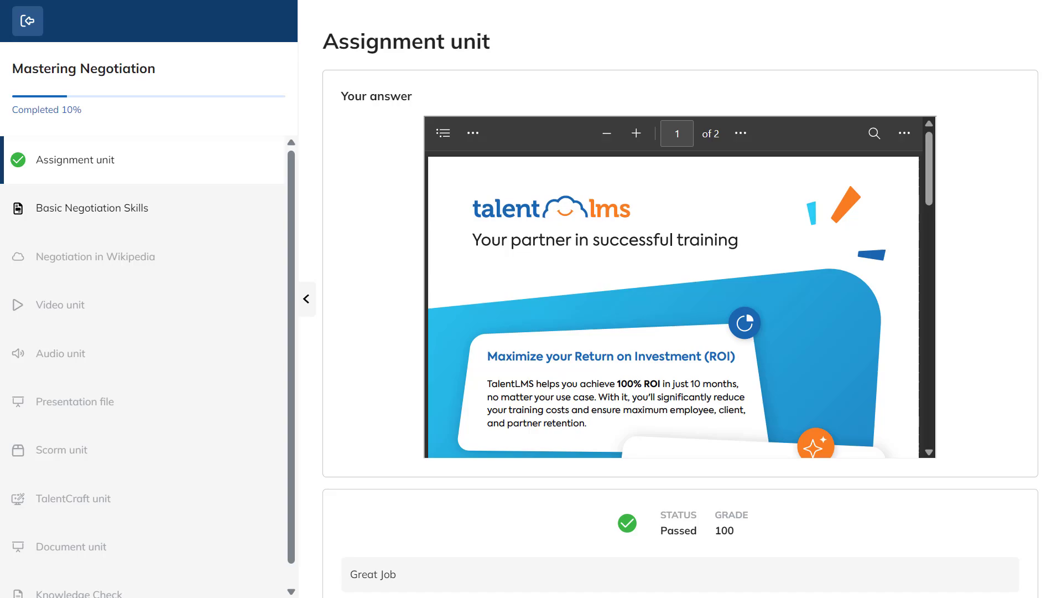